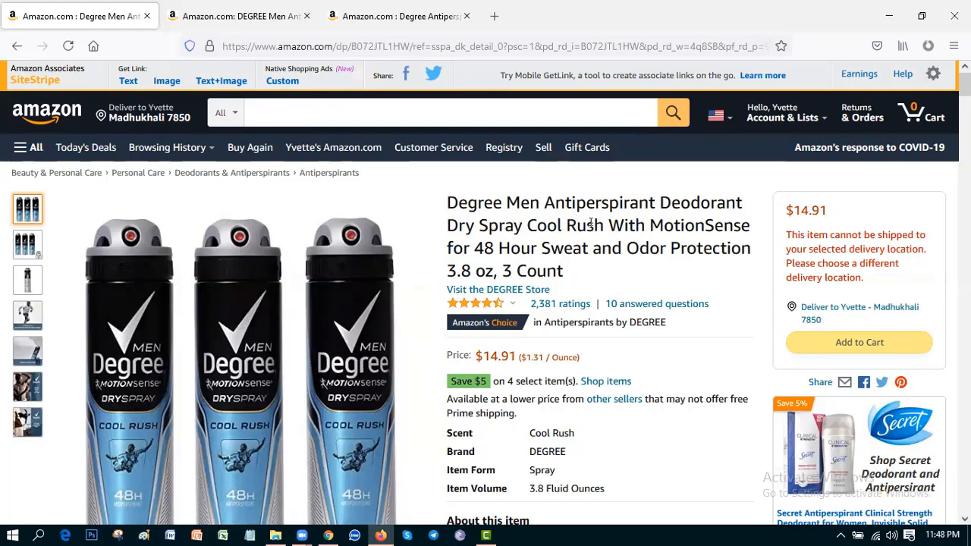
mouse_move(629, 229)
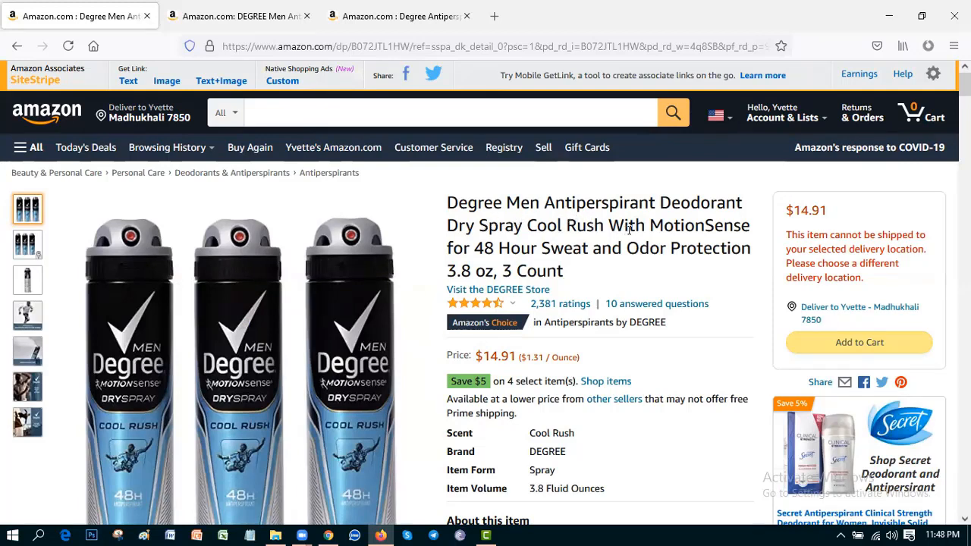
mouse_move(494, 239)
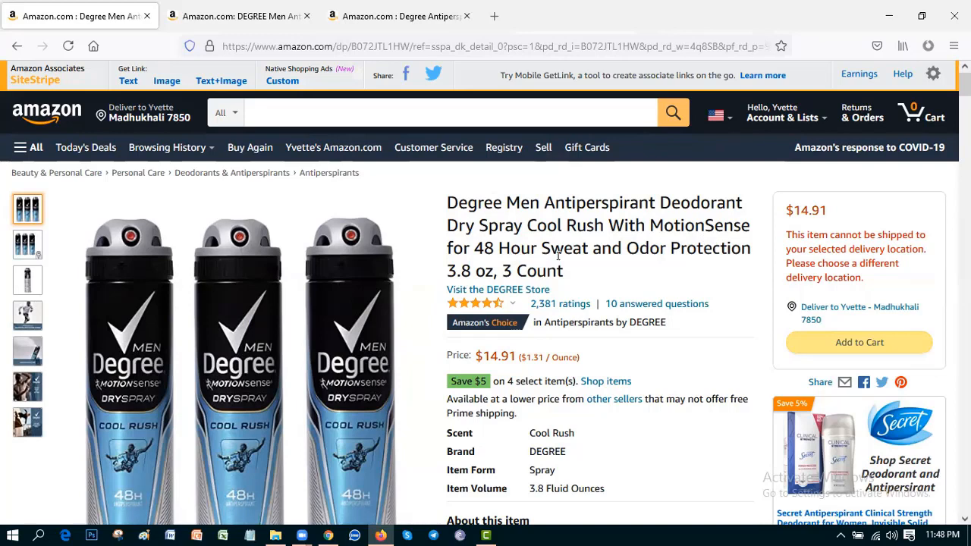
mouse_move(501, 248)
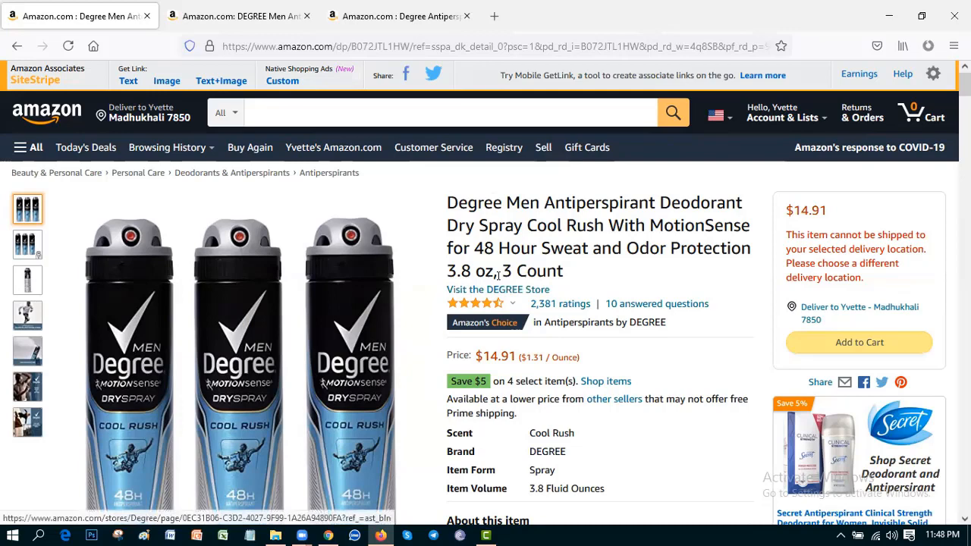
- Highlight the Degree Men Cool Rush dry spray 3-count product title
double_click(500, 225)
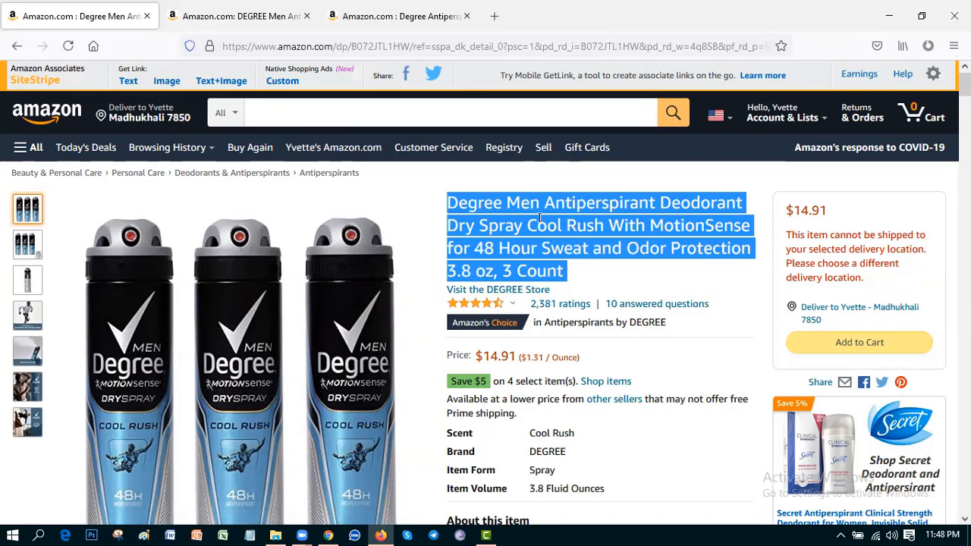
mouse_move(239, 303)
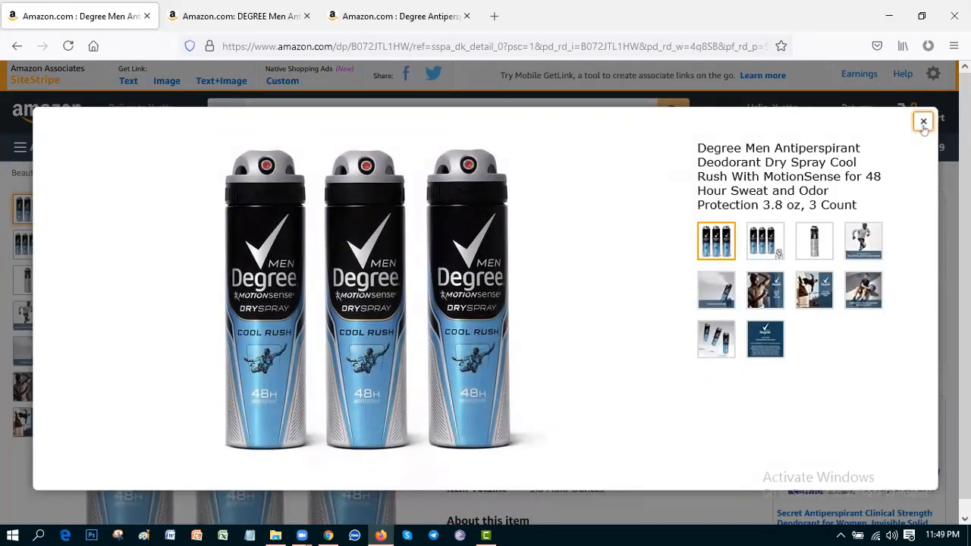
- Close the image gallery, view the can's back-label photo, and dismiss the Amazon's Choice popup
left_click(923, 122)
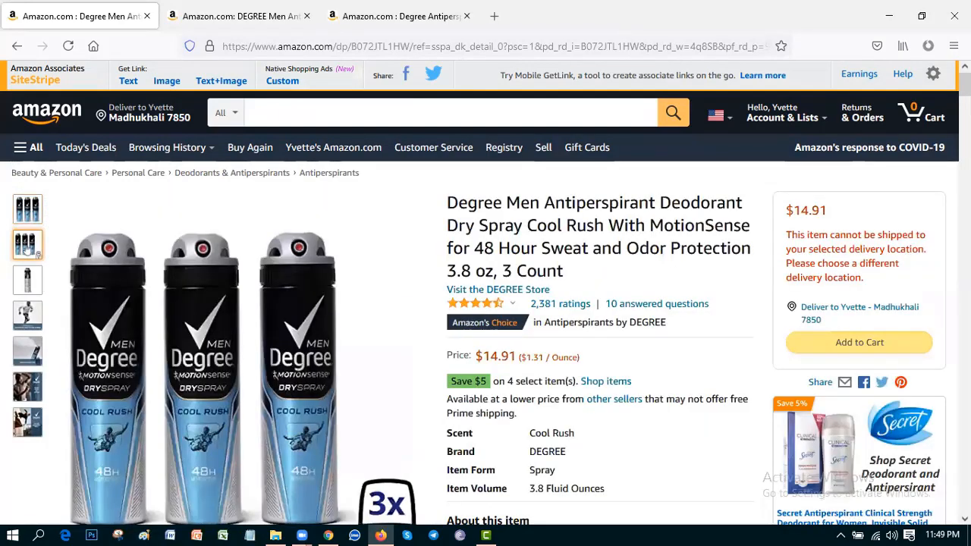
left_click(27, 280)
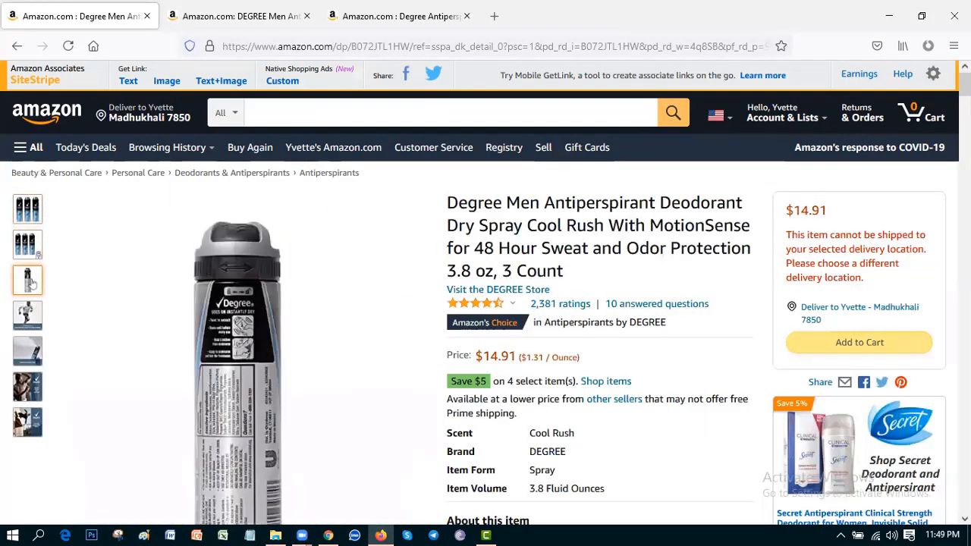
scroll("down", 3)
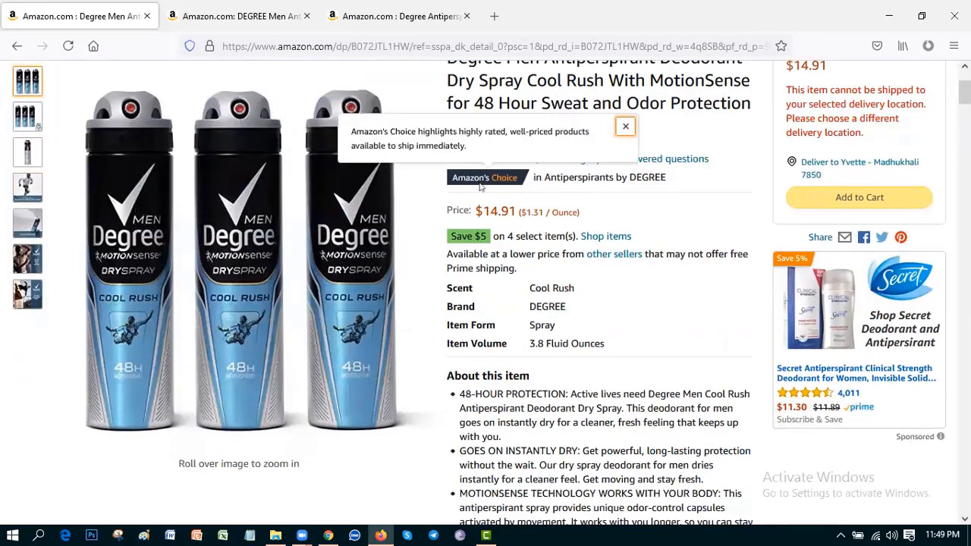
left_click(625, 126)
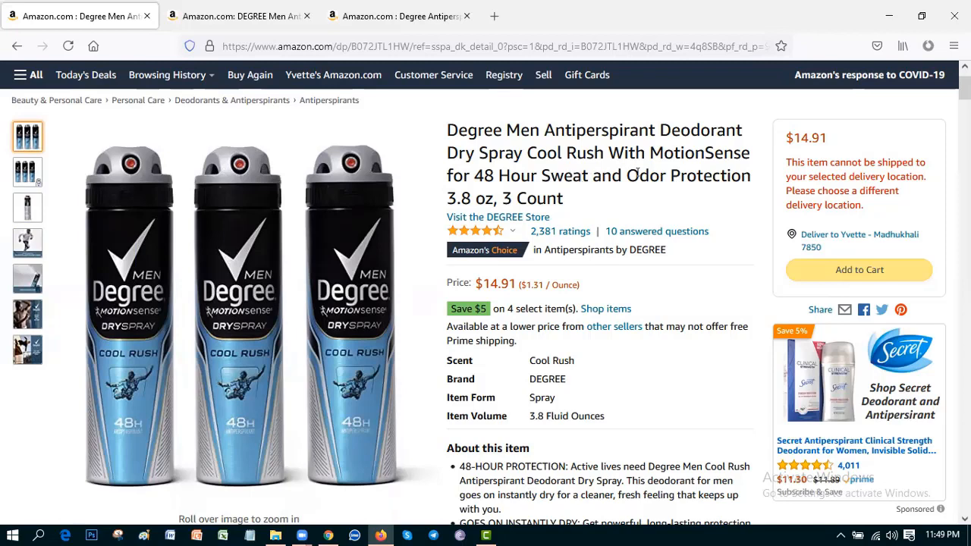
mouse_move(571, 197)
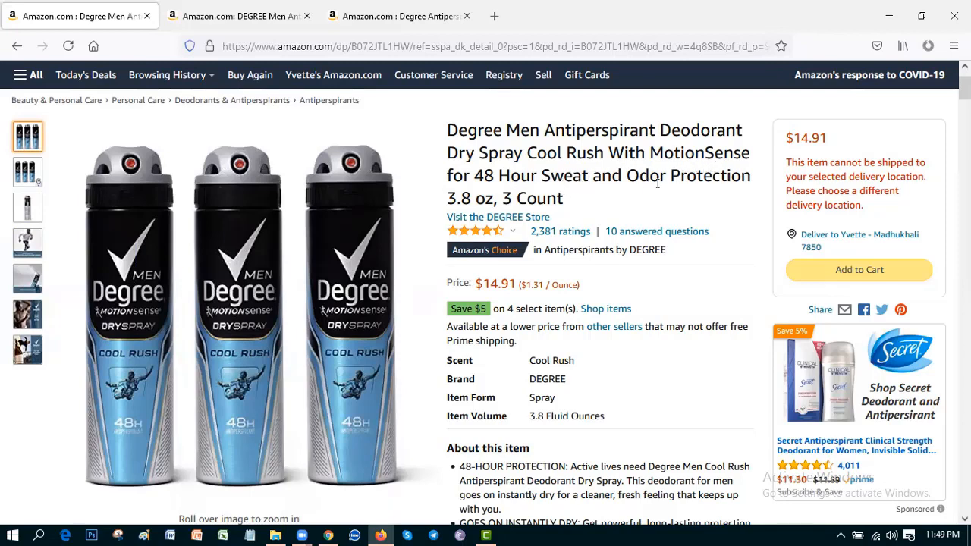
- Scroll through the Degree Cool Rush customer reviews to 'See all reviews', then back up
scroll("down", 3)
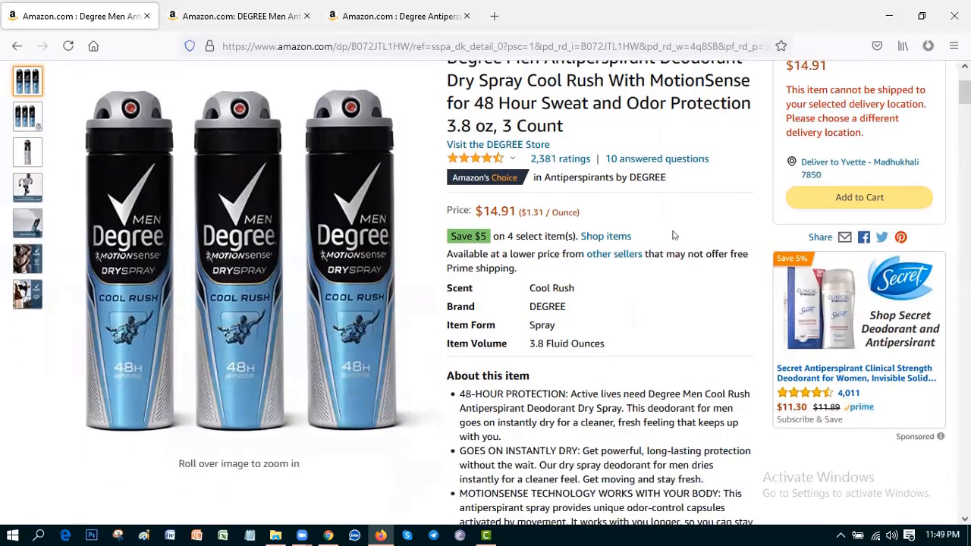
mouse_move(459, 220)
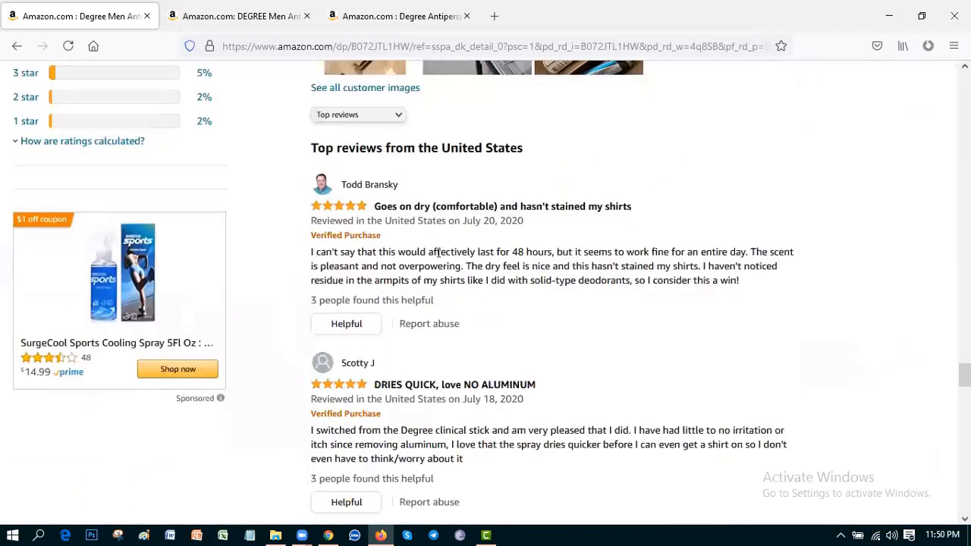
scroll("up", 3)
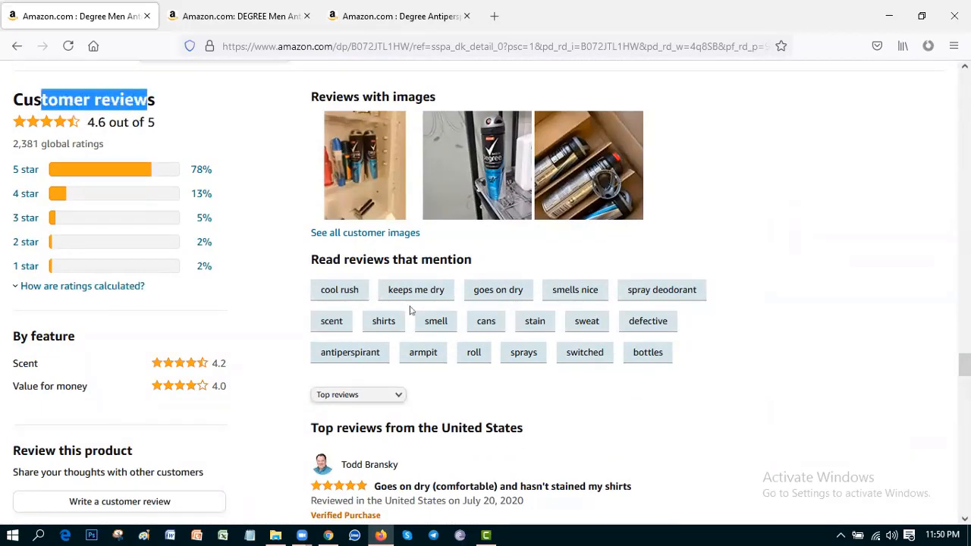
scroll("down", 3)
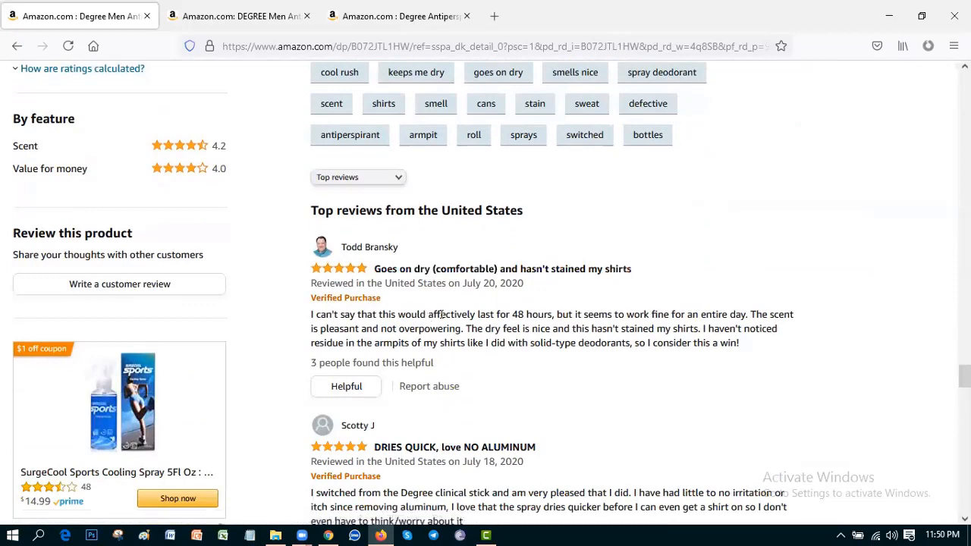
mouse_move(554, 295)
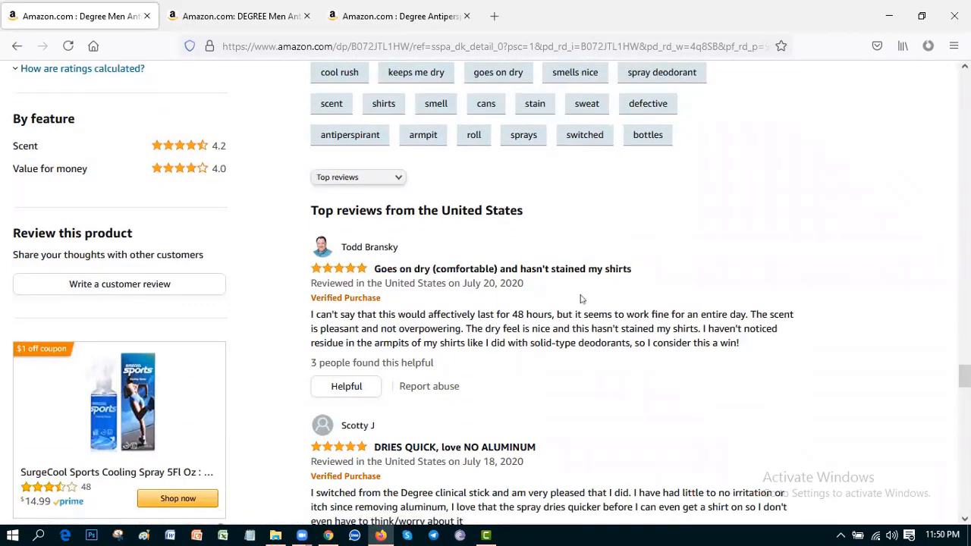
scroll("down", 3)
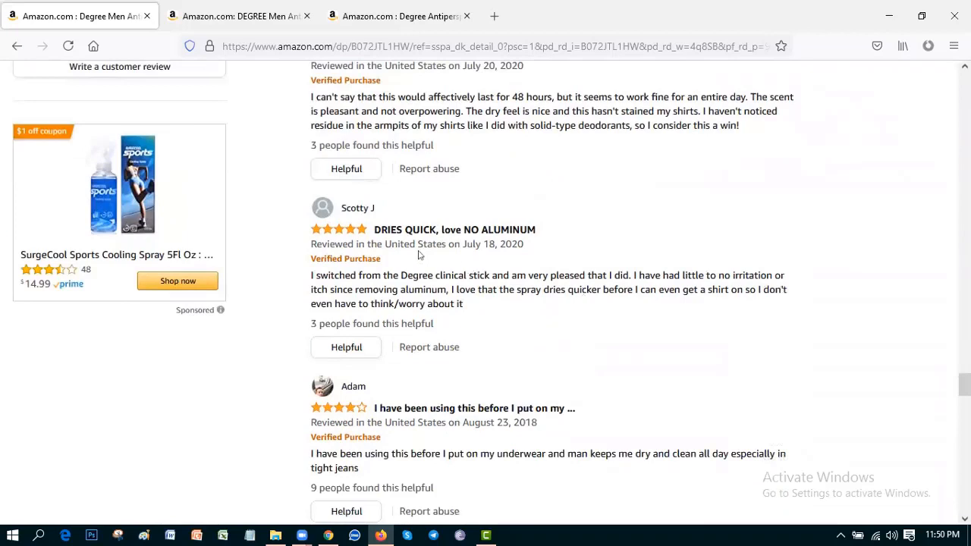
mouse_move(548, 261)
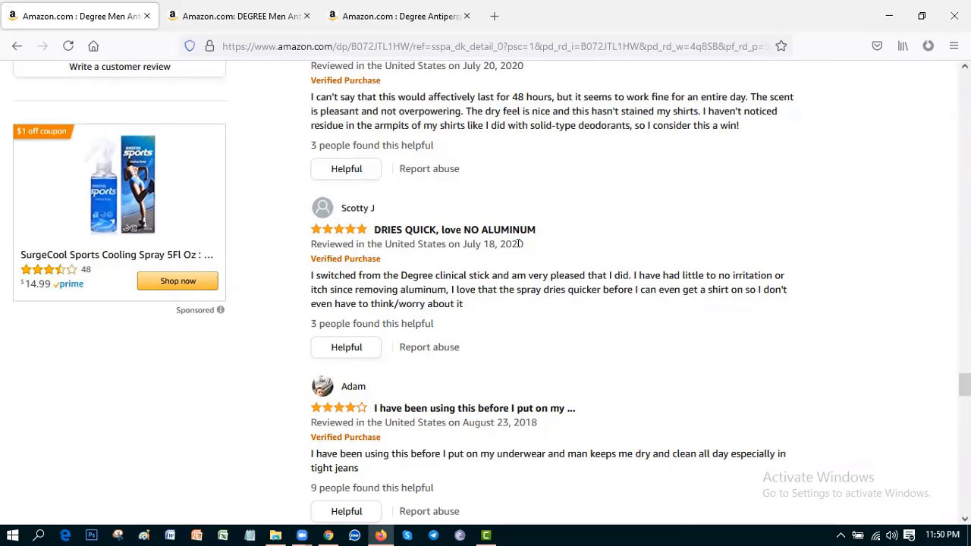
scroll("down", 3)
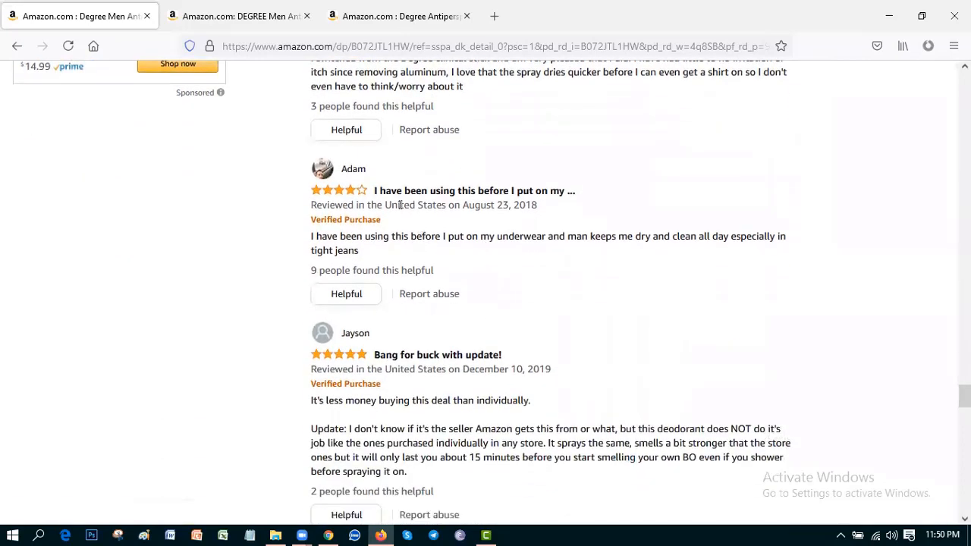
mouse_move(565, 205)
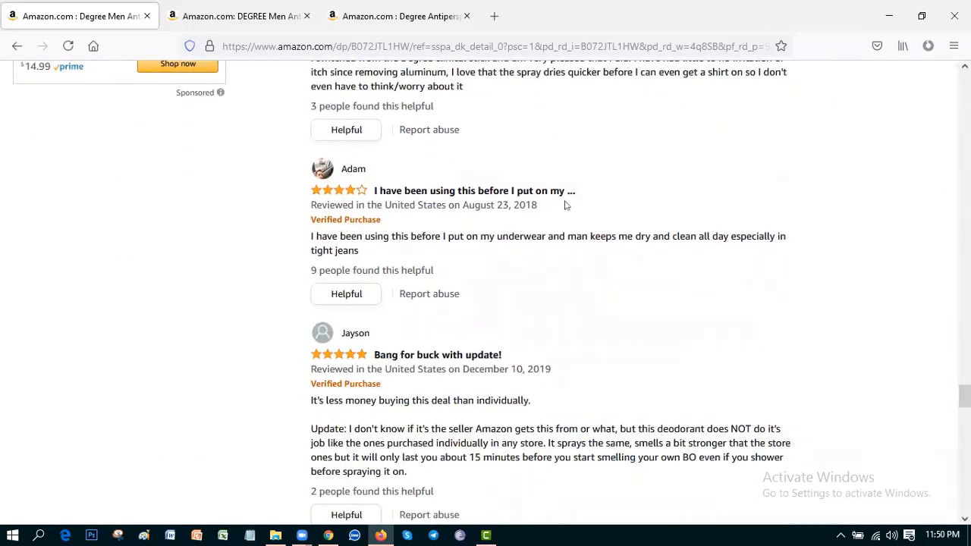
scroll("down", 3)
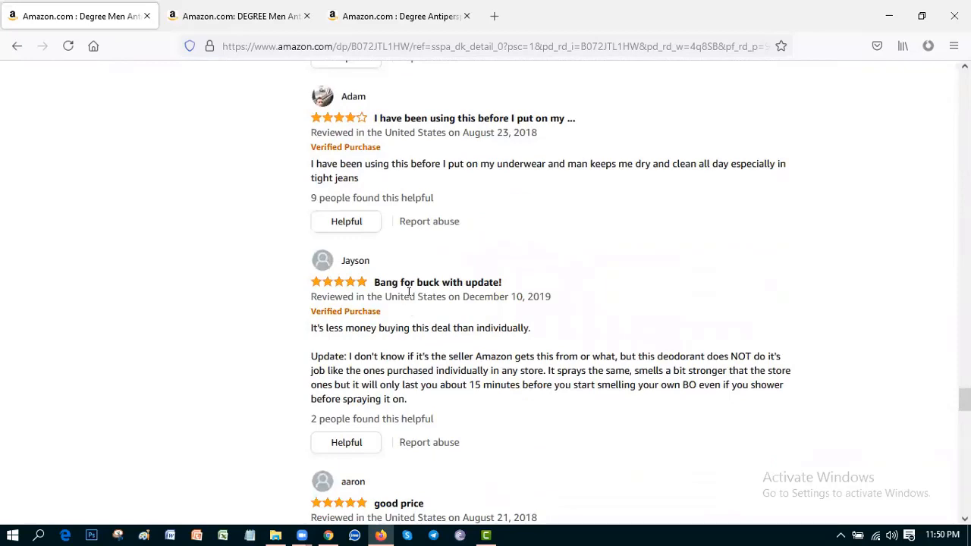
mouse_move(437, 282)
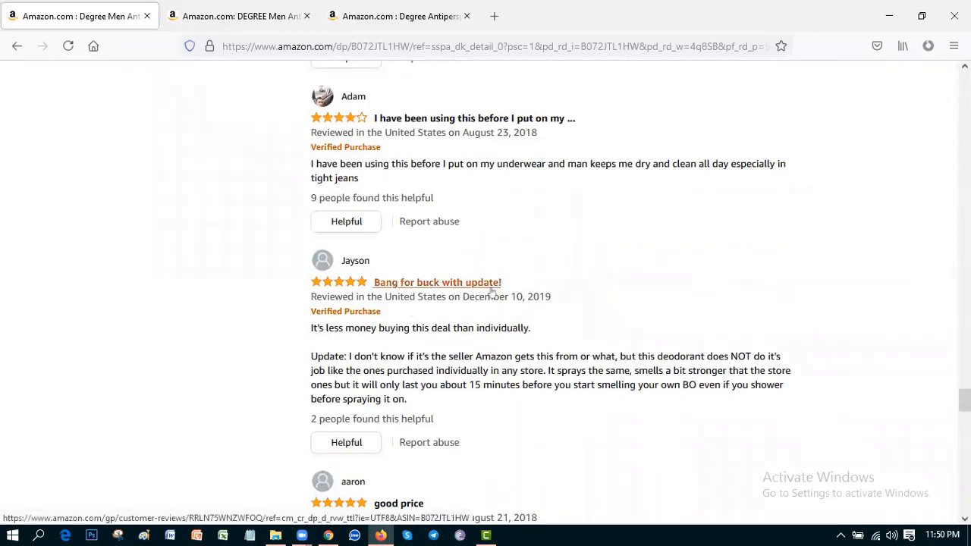
scroll("down", 3)
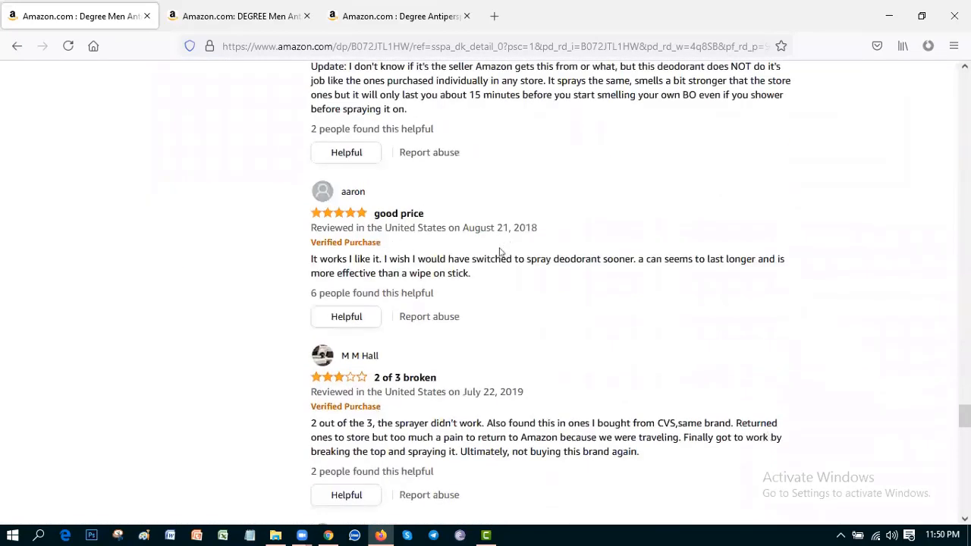
scroll("down", 3)
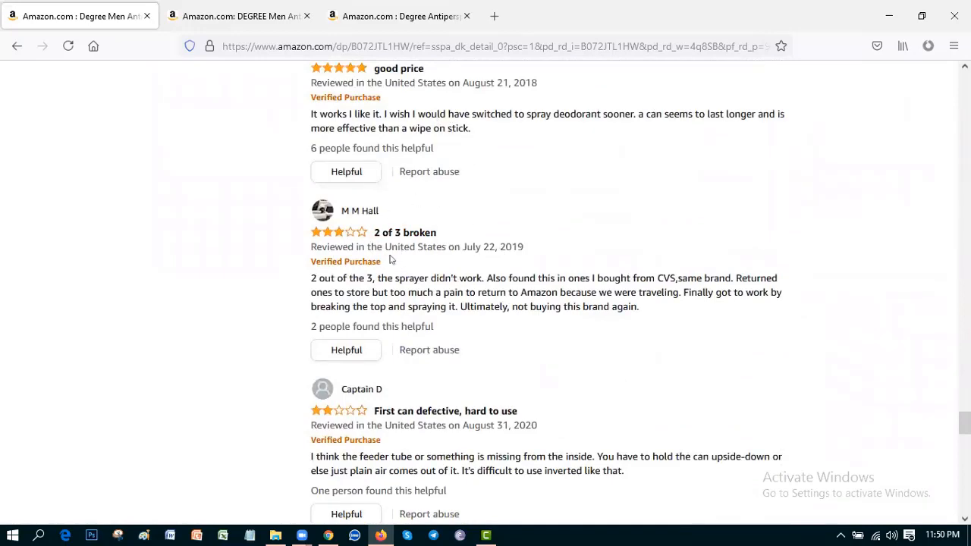
scroll("down", 3)
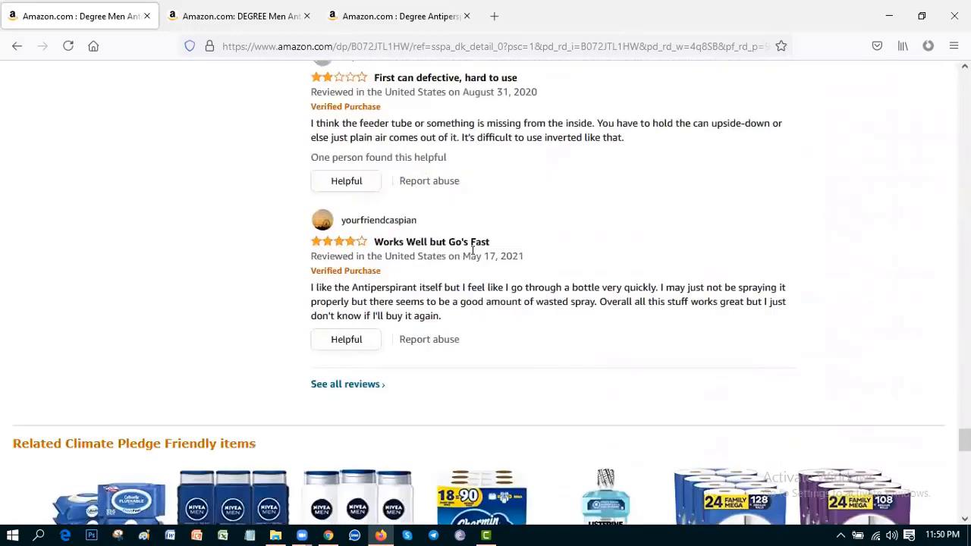
scroll("up", 3)
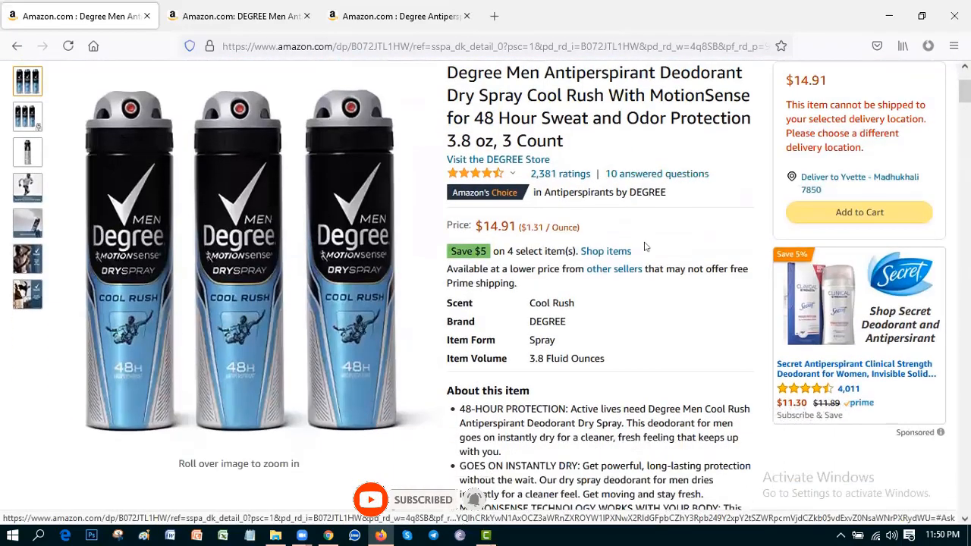
- Scroll past the About this item bullets and brand banner to the Degree comparison chart
scroll("down", 3)
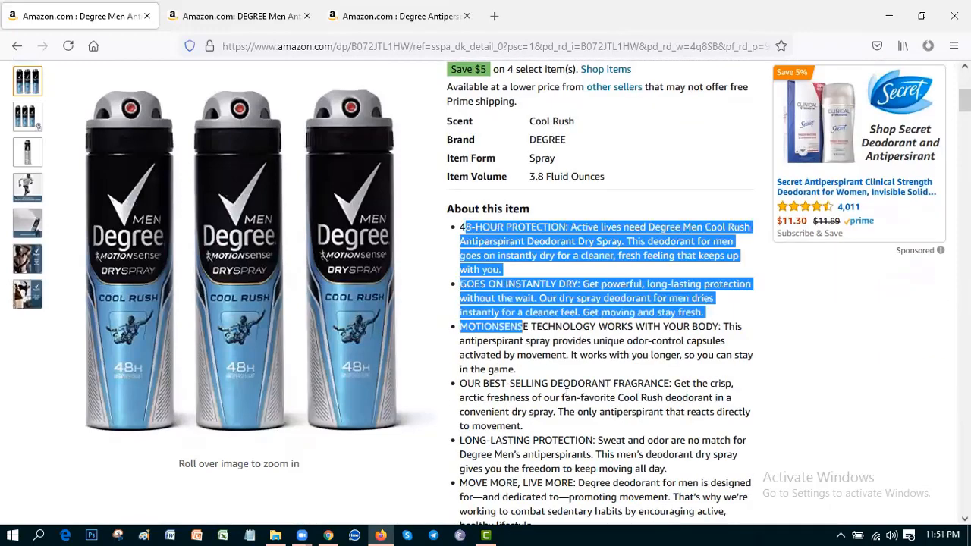
scroll("down", 3)
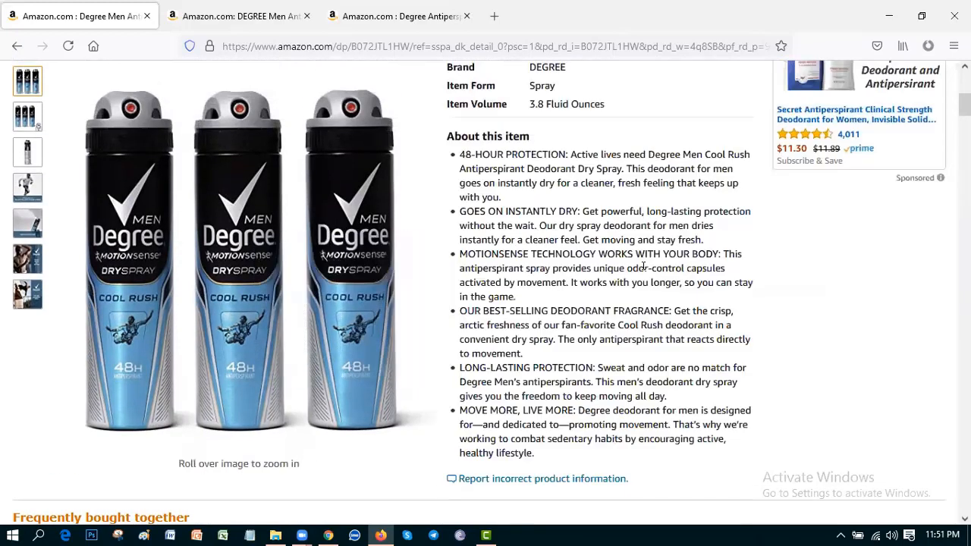
scroll("down", 3)
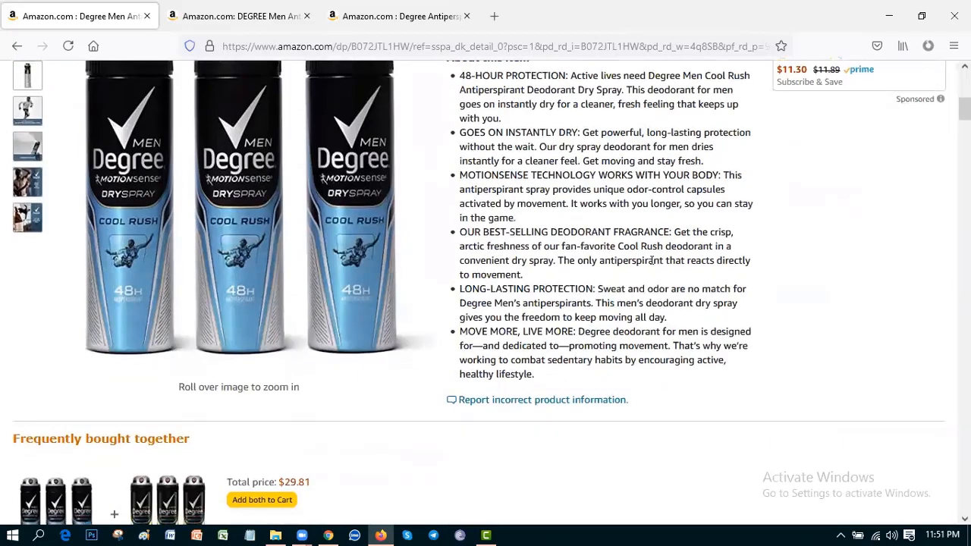
scroll("down", 3)
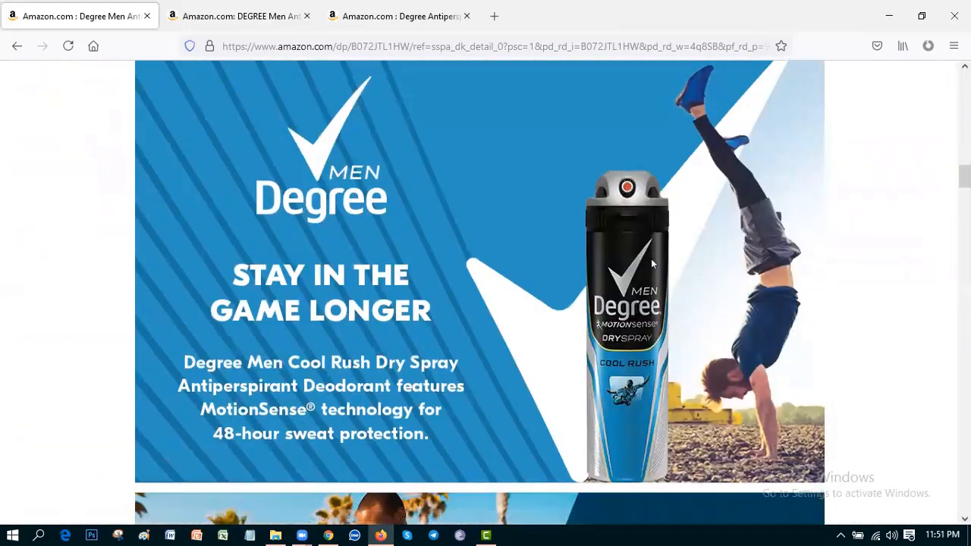
scroll("down", 3)
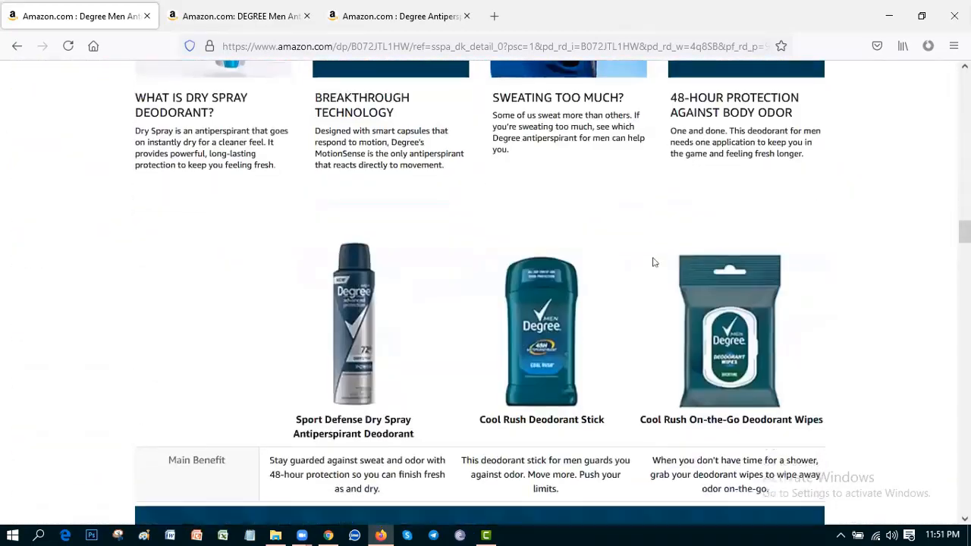
- View the product description and details, highlighting Best Sellers Rank, then scroll back up
scroll("down", 3)
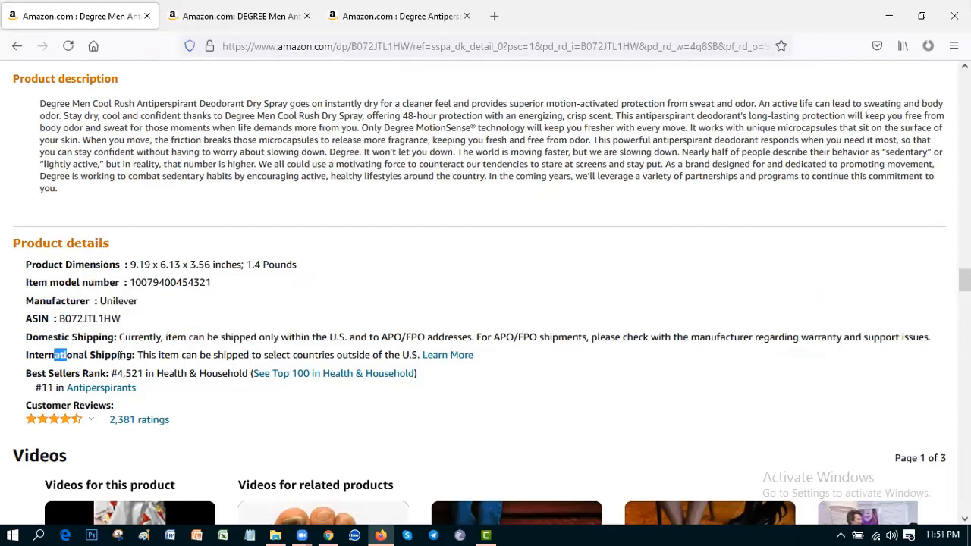
left_click_drag(69, 354, 130, 374)
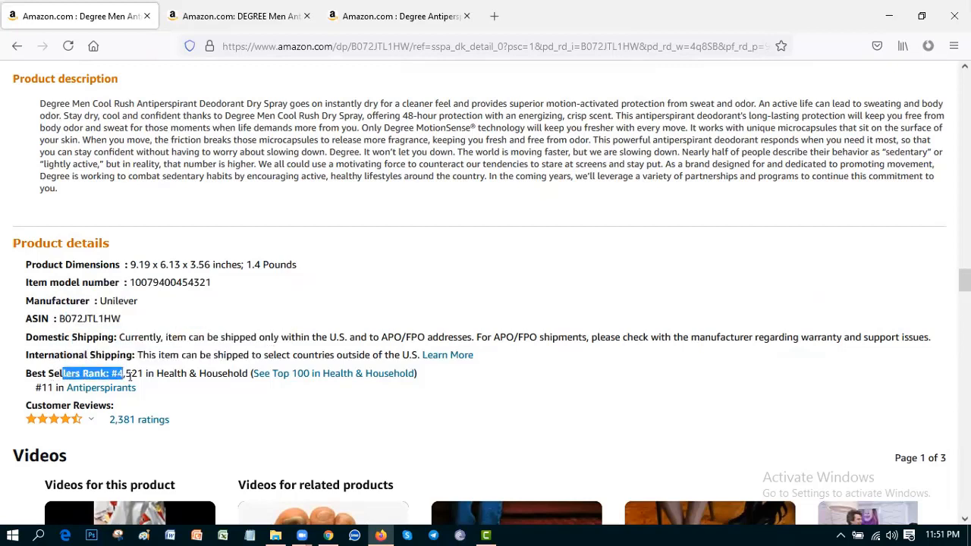
left_click_drag(118, 373, 226, 373)
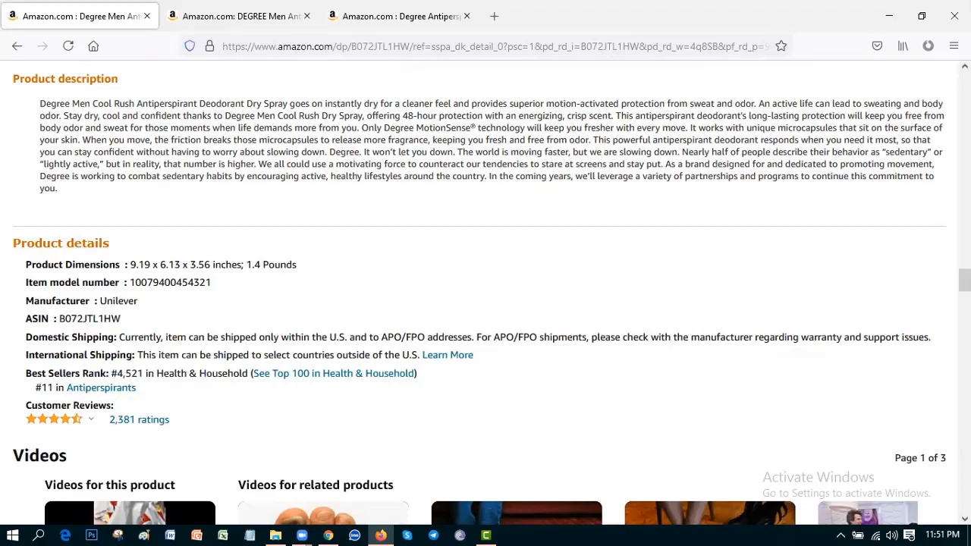
scroll("up", 3)
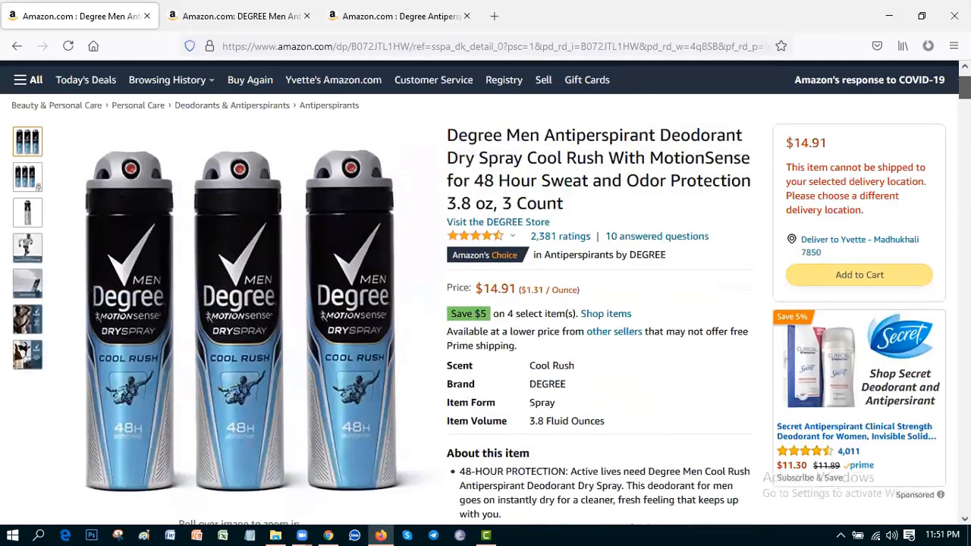